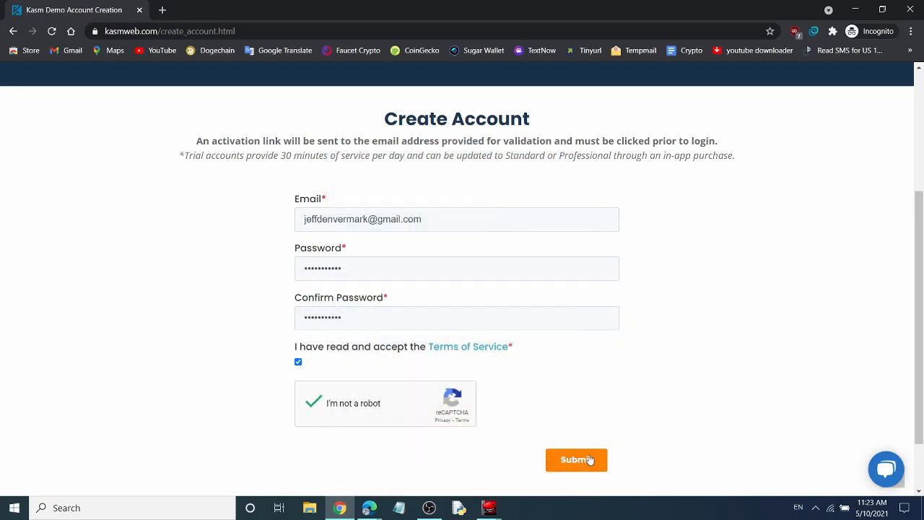
# Submit the demo account form, then log in with the new credentials
pyautogui.click(576, 460)
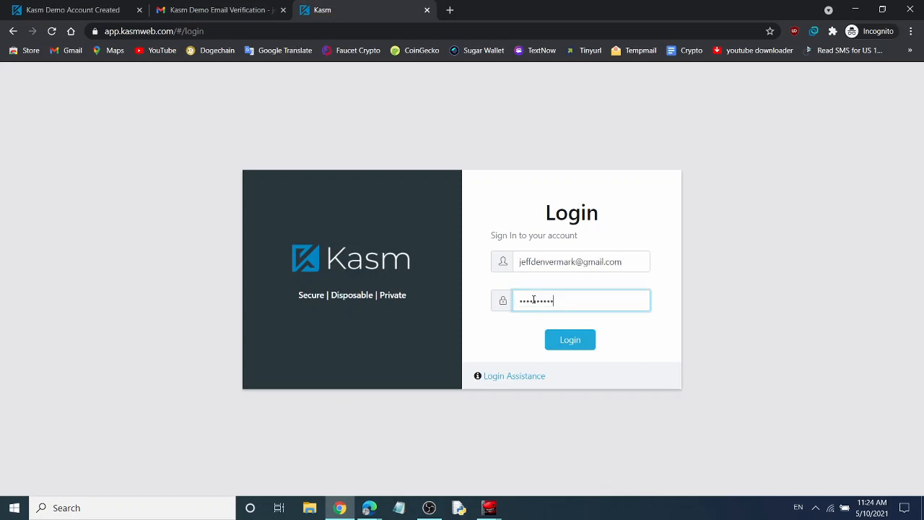
pyautogui.click(570, 340)
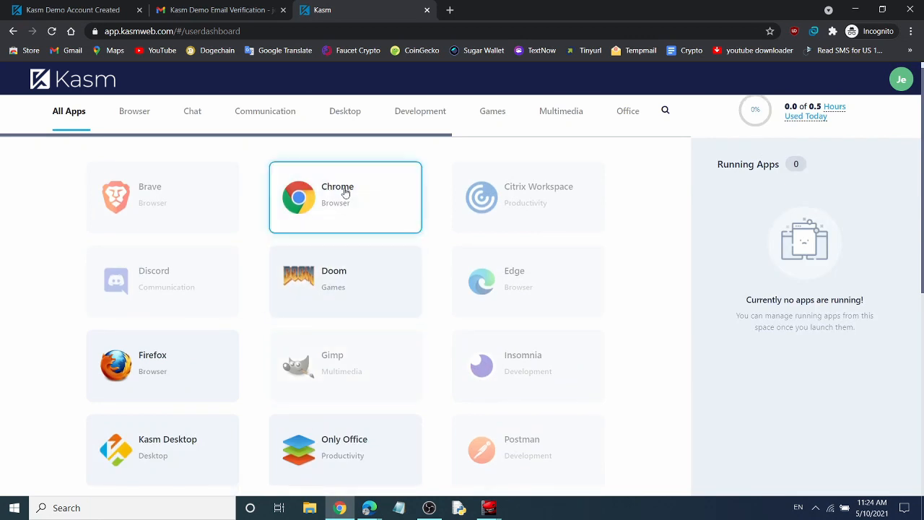
# Scroll the All Apps dashboard and select the Kasm Desktop tile
pyautogui.scroll(-3)
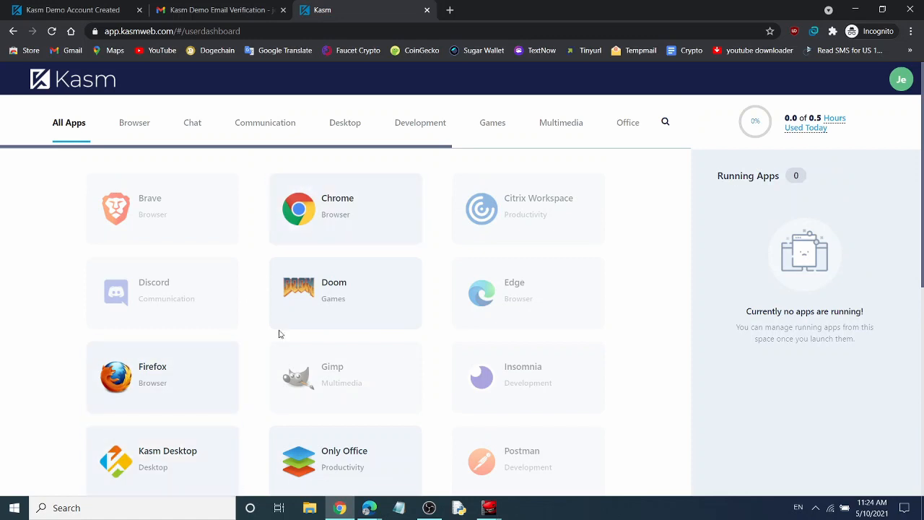
pyautogui.moveTo(799, 127)
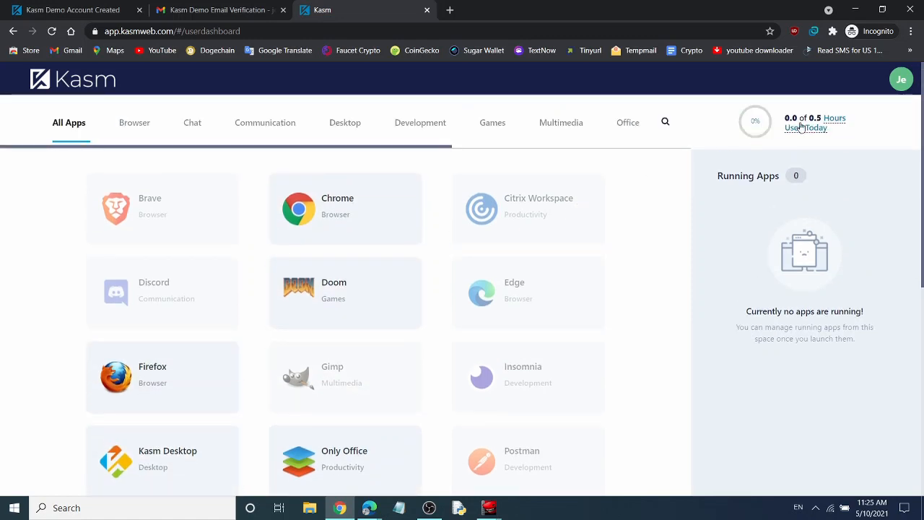
pyautogui.moveTo(884, 120)
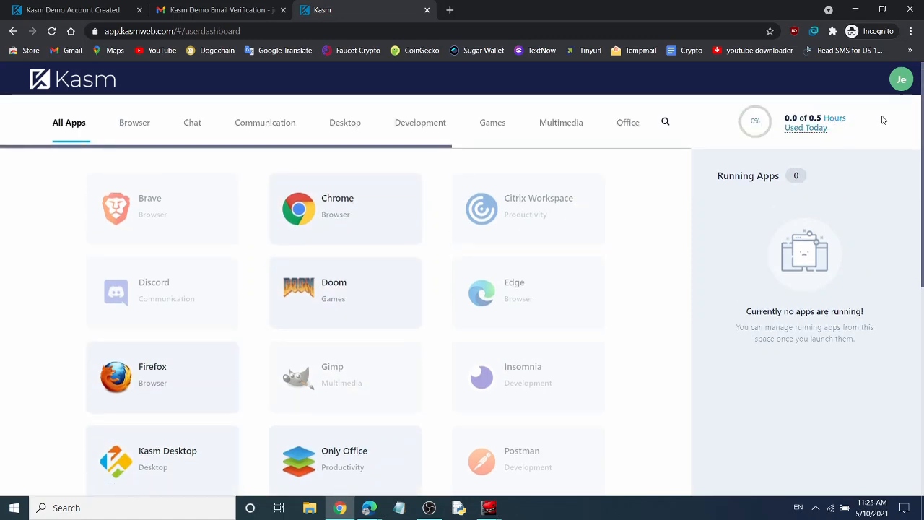
pyautogui.click(163, 460)
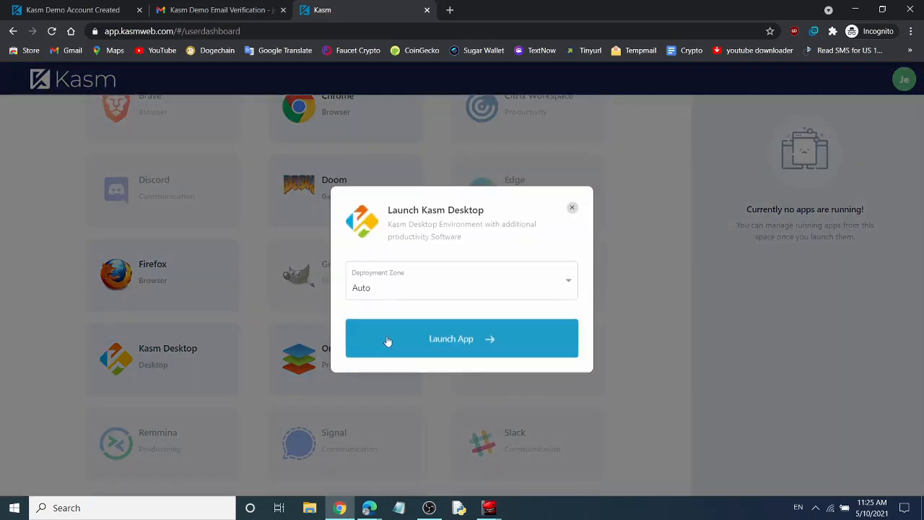
# Launch Kasm Desktop with deployment zone Auto and dismiss the Tips dialog
pyautogui.click(461, 338)
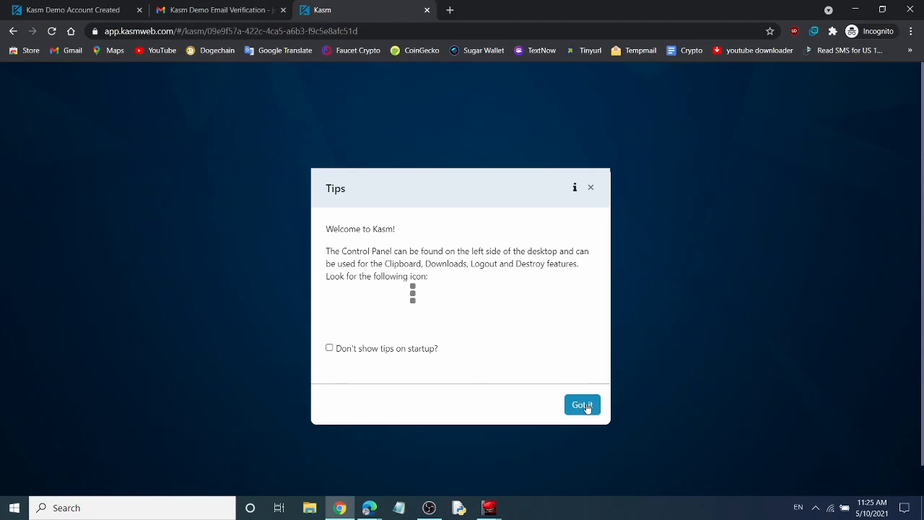
pyautogui.click(581, 404)
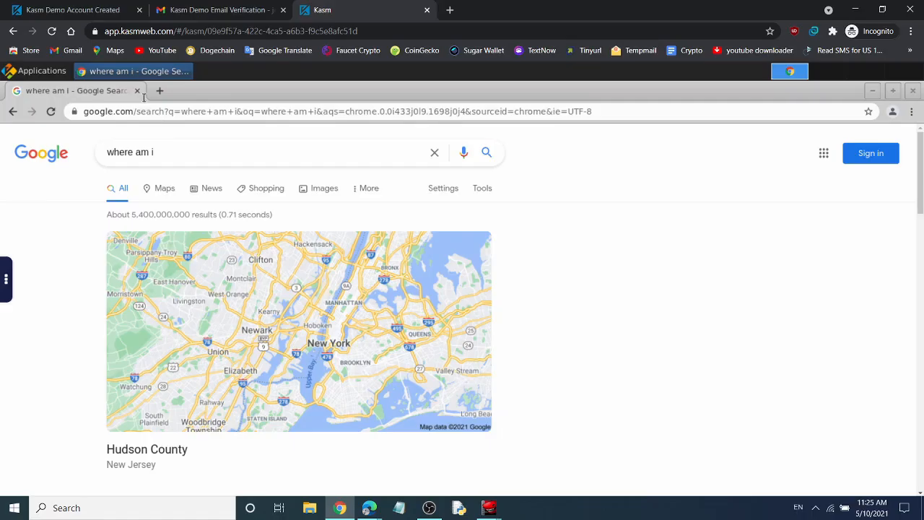
# Type 'who' in Chrome after viewing the Hudson County, New Jersey location result
pyautogui.write('who')
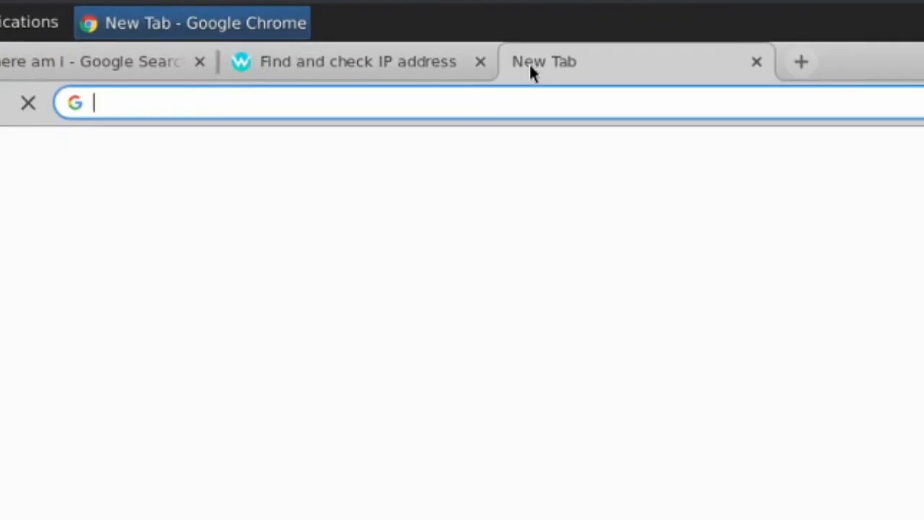
# Enter 'fast.com' in the new Chrome tab's address bar
pyautogui.write('fast.com')
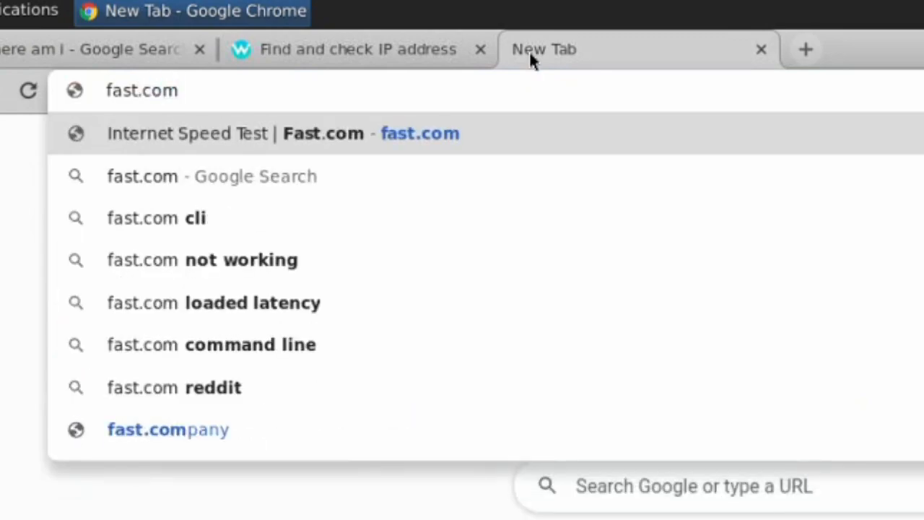